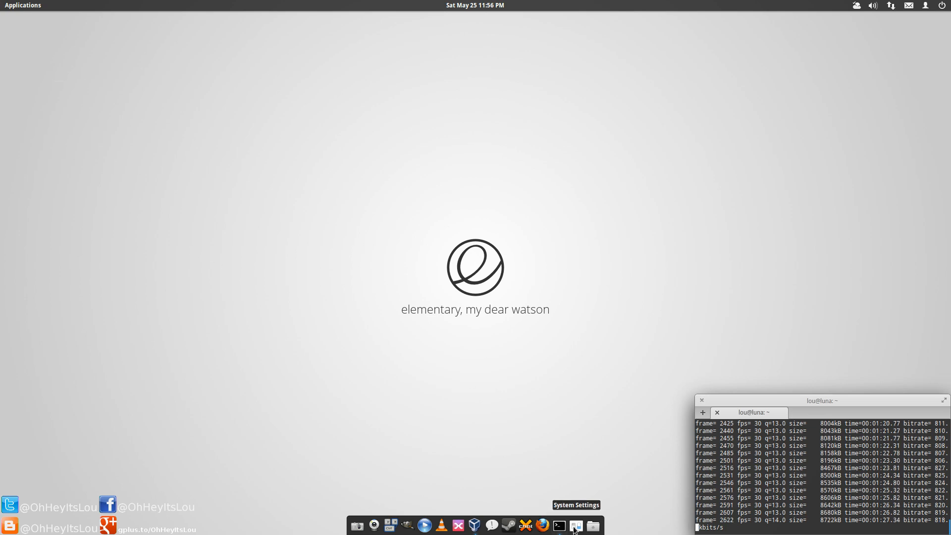
Step: View the About page in System Settings (elementary OS 0.2 Luna), then close it
left_click(575, 525)
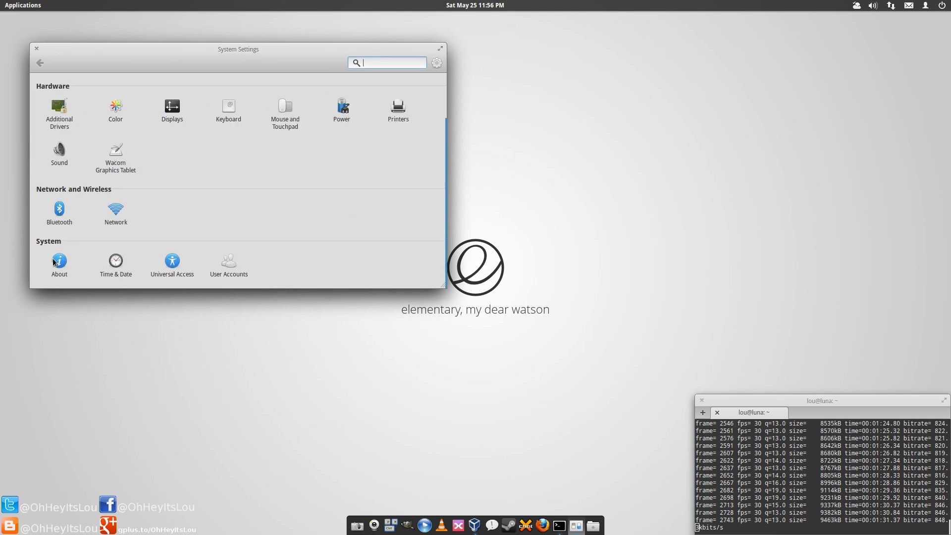
left_click(58, 263)
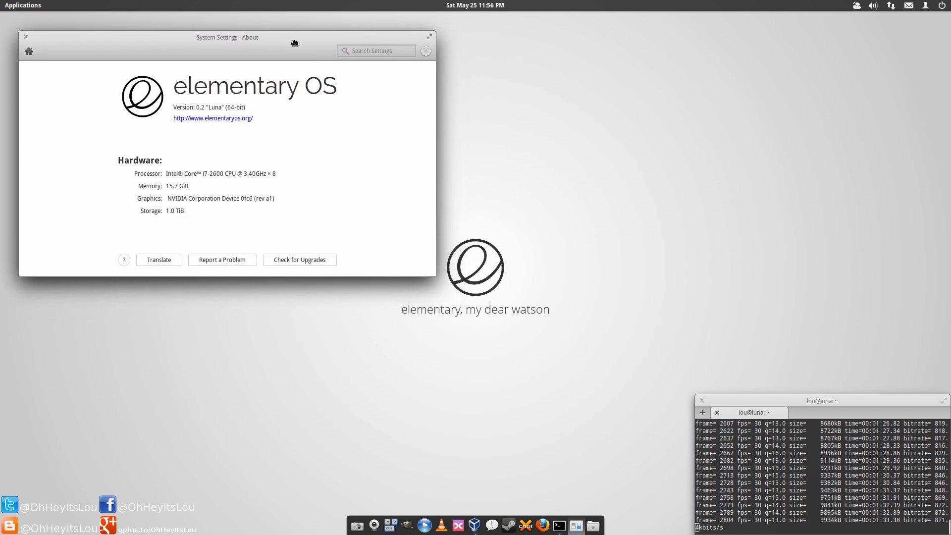
left_click_drag(228, 37, 220, 29)
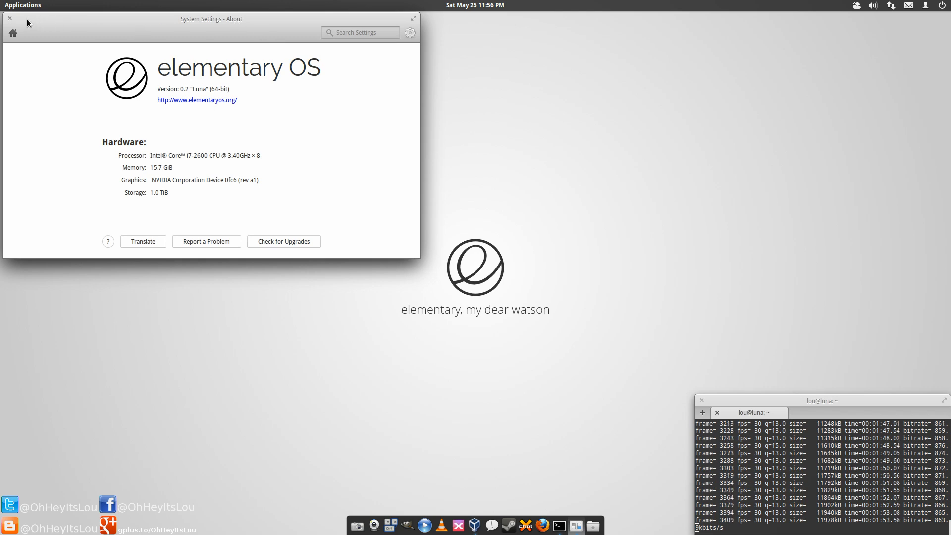
left_click(10, 18)
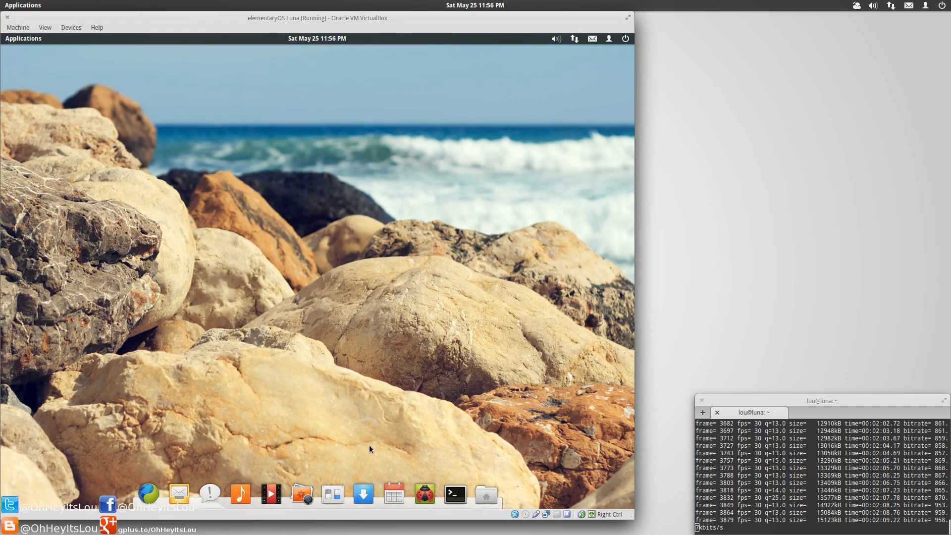
Step: In a guest terminal, cd into /etc/X11 and list its contents with ls
left_click(455, 492)
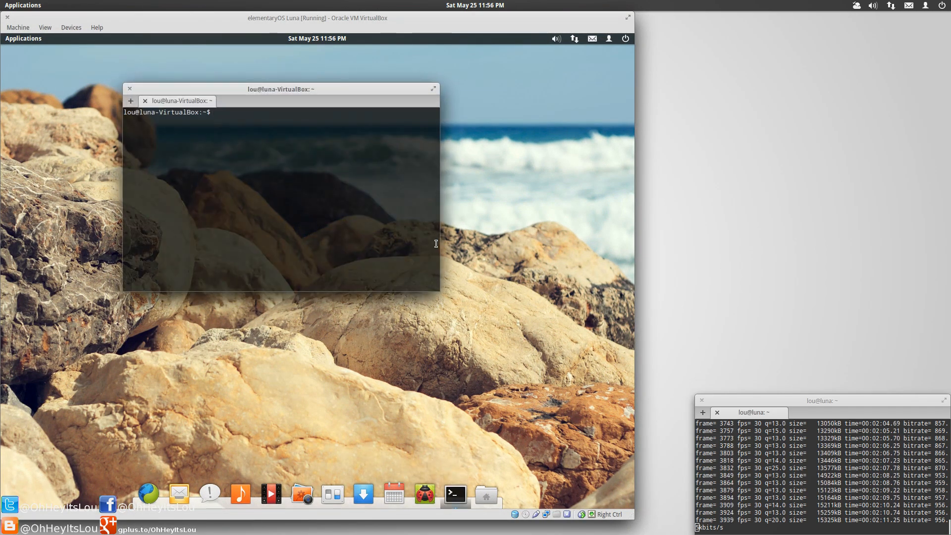
type("cd /etc/X11/")
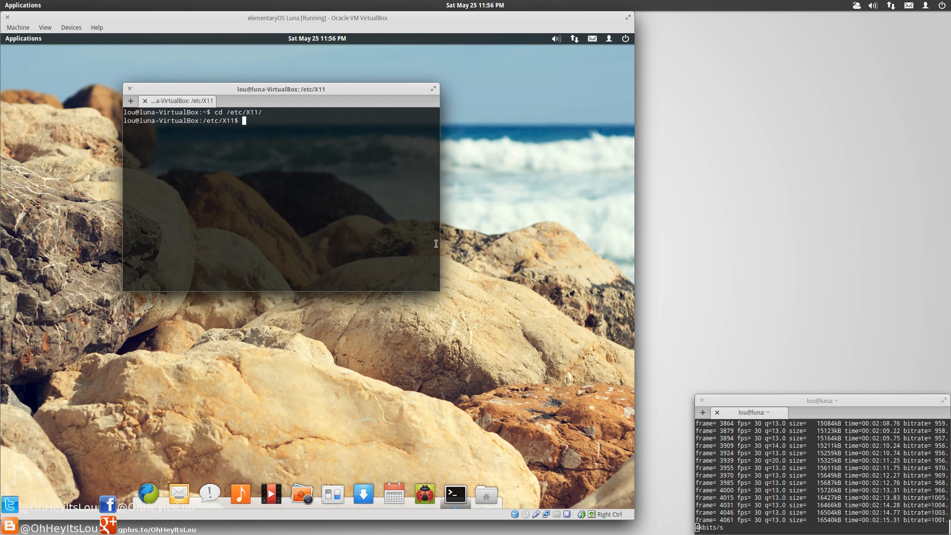
type("ls")
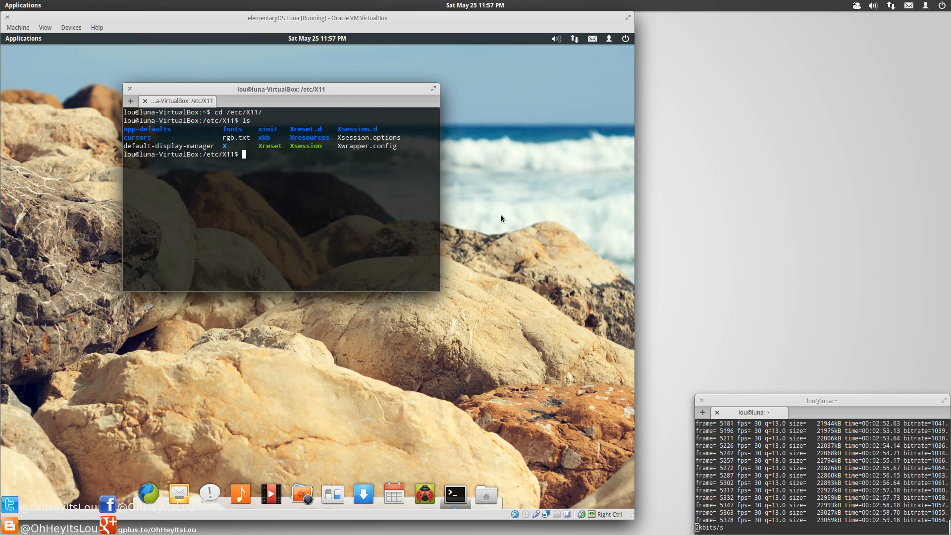
mouse_move(501, 170)
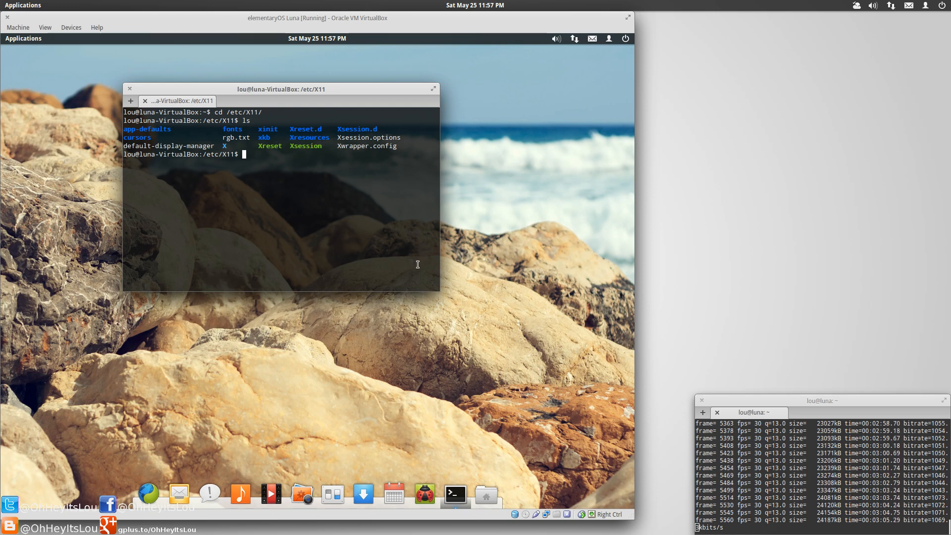
mouse_move(494, 228)
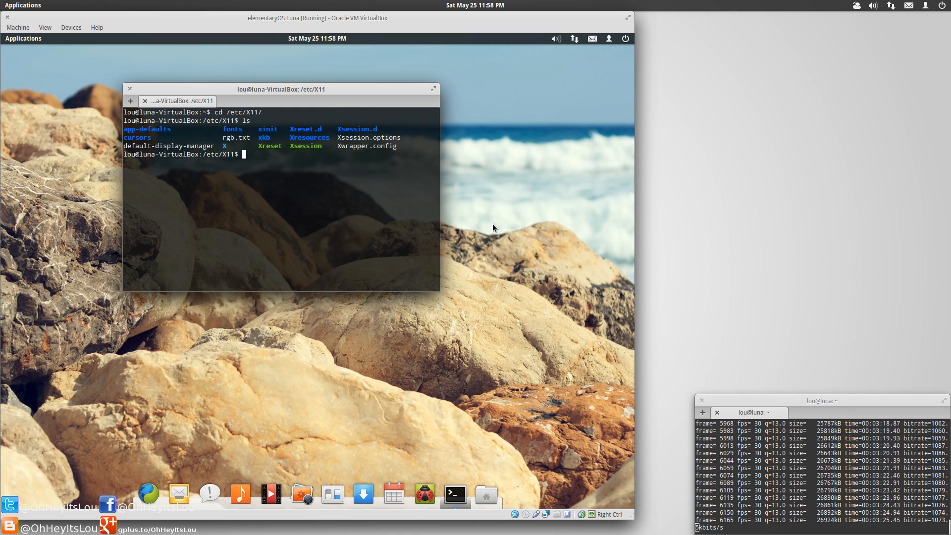
Step: Close the terminal and restart the guest from the panel's Shut Down dialog
left_click(129, 88)
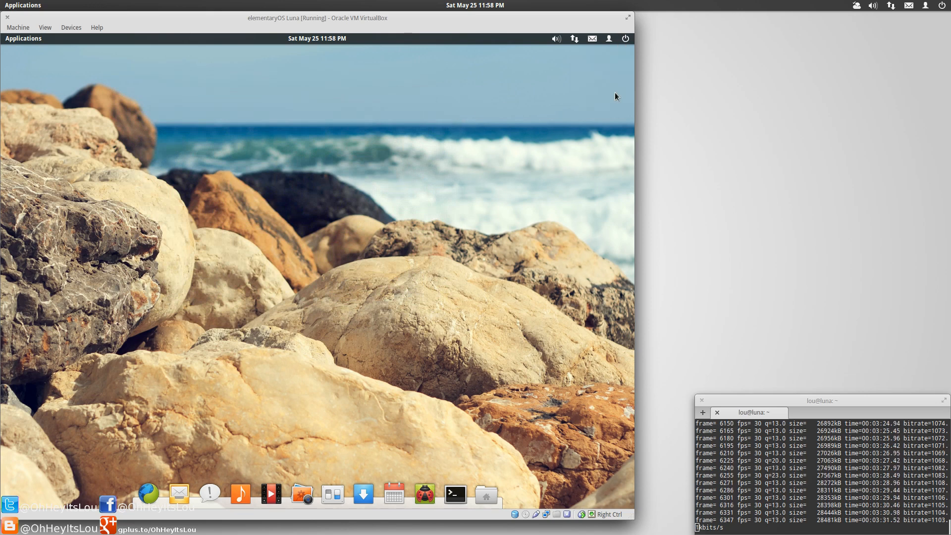
left_click(624, 39)
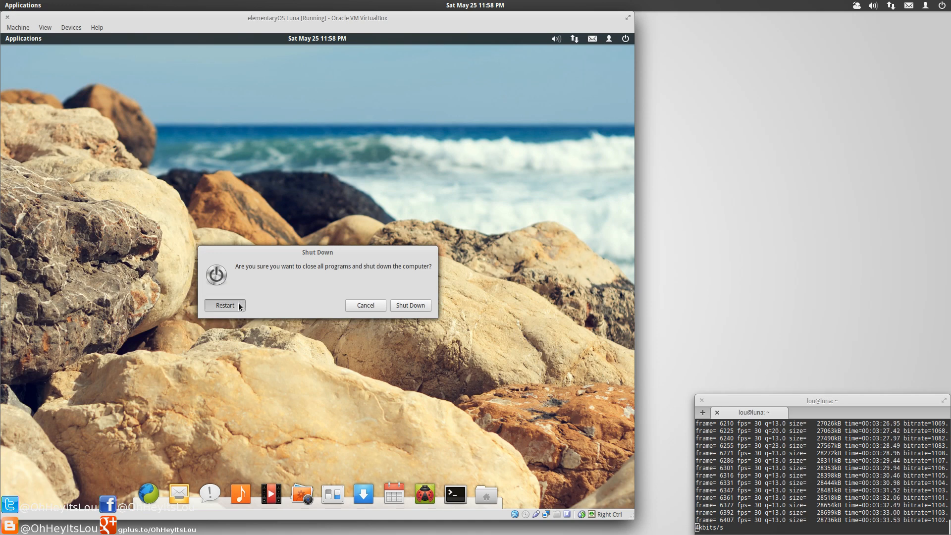
left_click(225, 305)
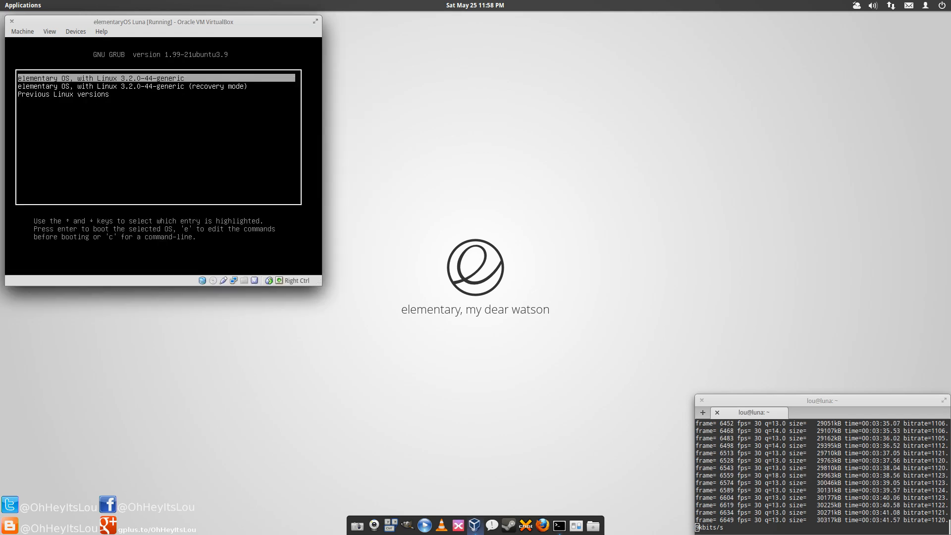
Step: From GRUB's Previous Linux versions, boot the recovery mode entry
key("Down")
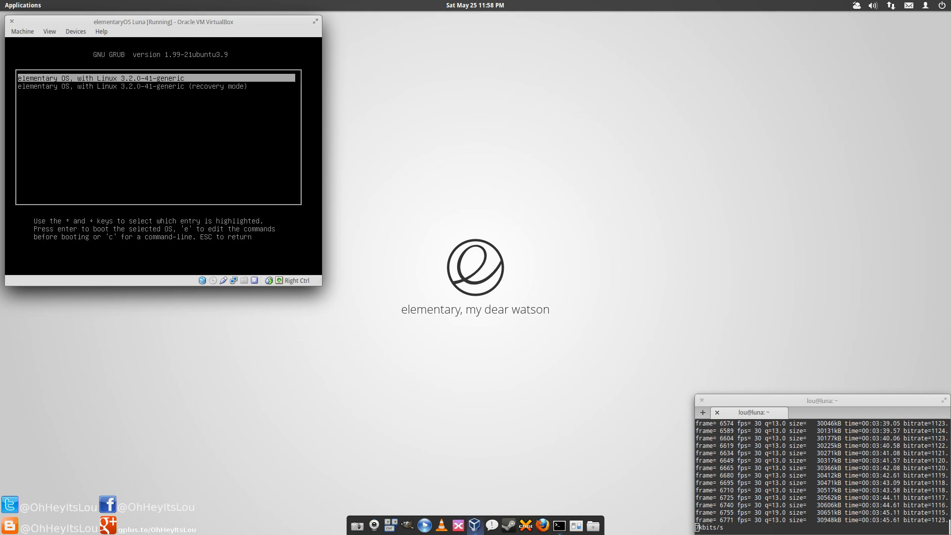
key("Down")
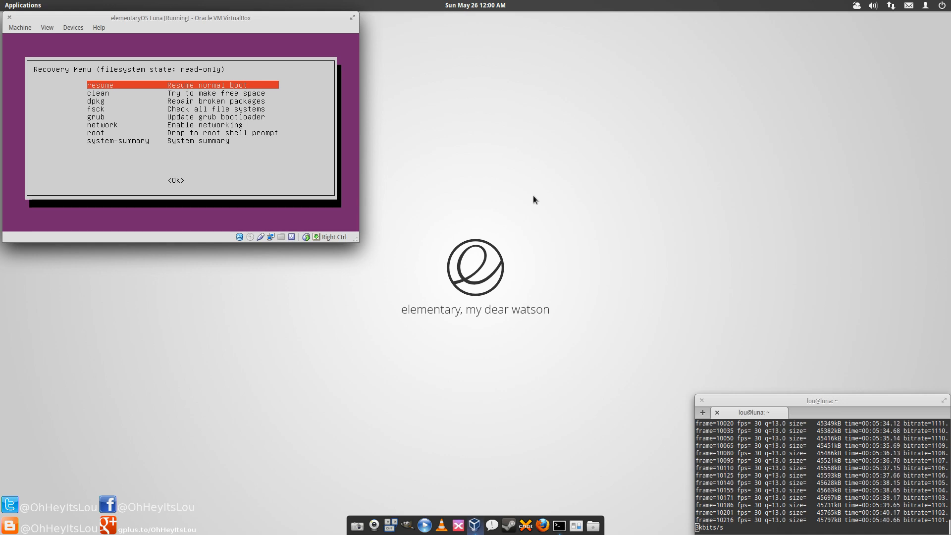
Step: Choose 'Drop to root shell prompt' and begin a mount command
key("Down")
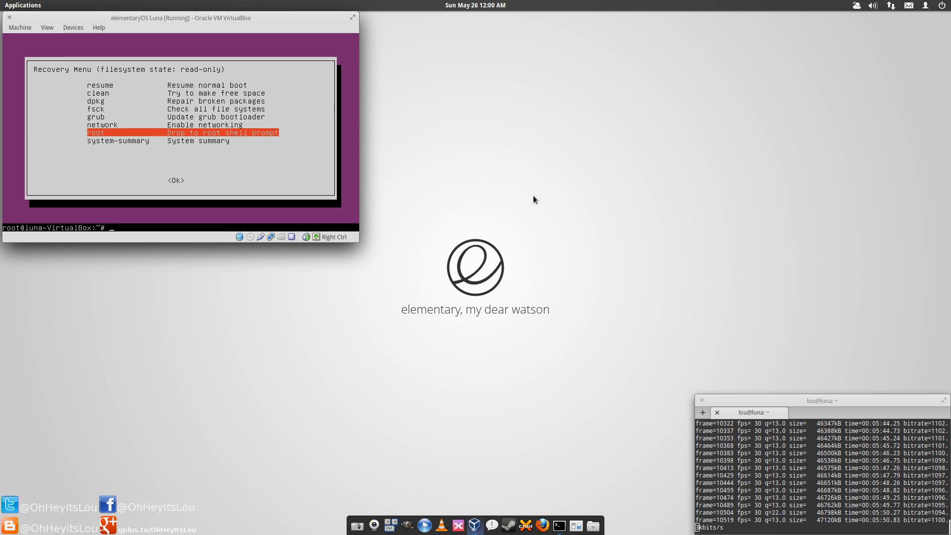
type("mount")
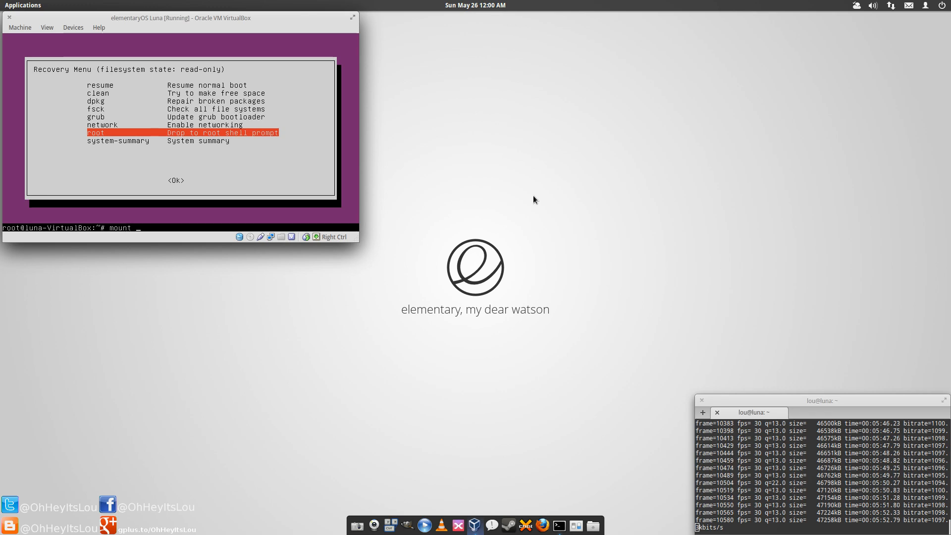
Step: Run mount -o remount,rw / and then Xorg -configure at the root shell
type("-")
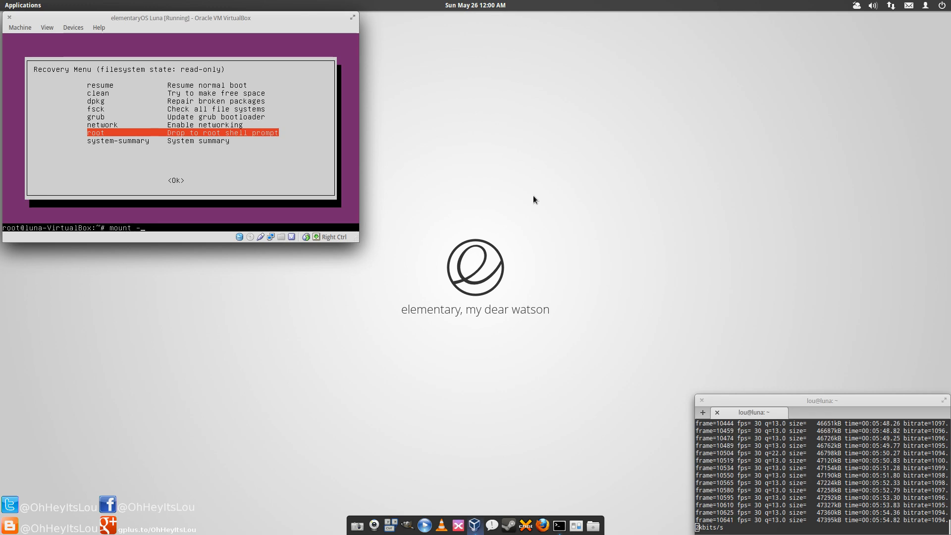
type("o")
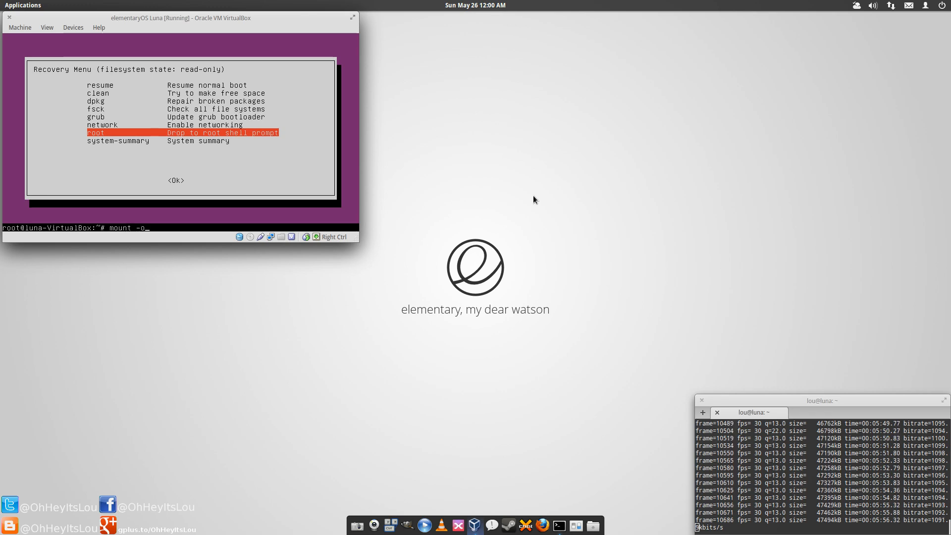
type("remount,")
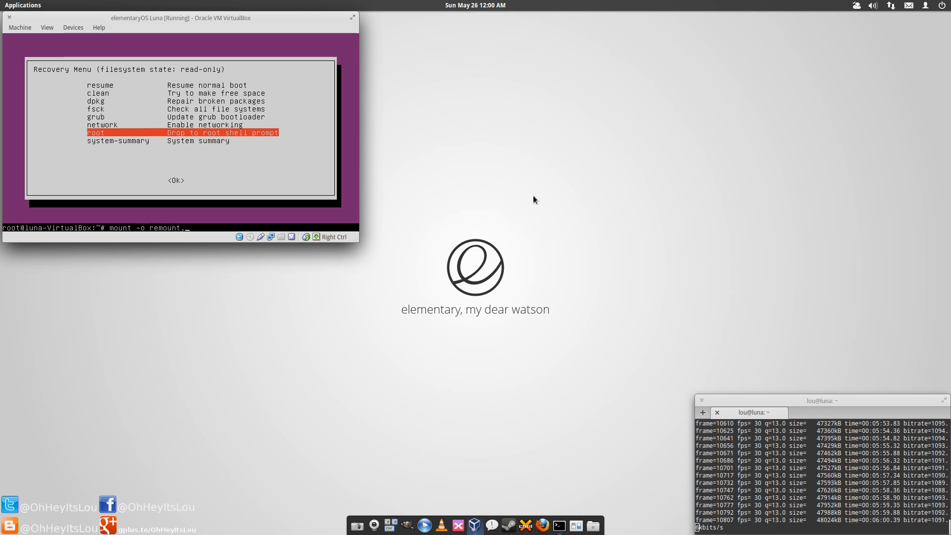
type("rw /")
type("Xorg")
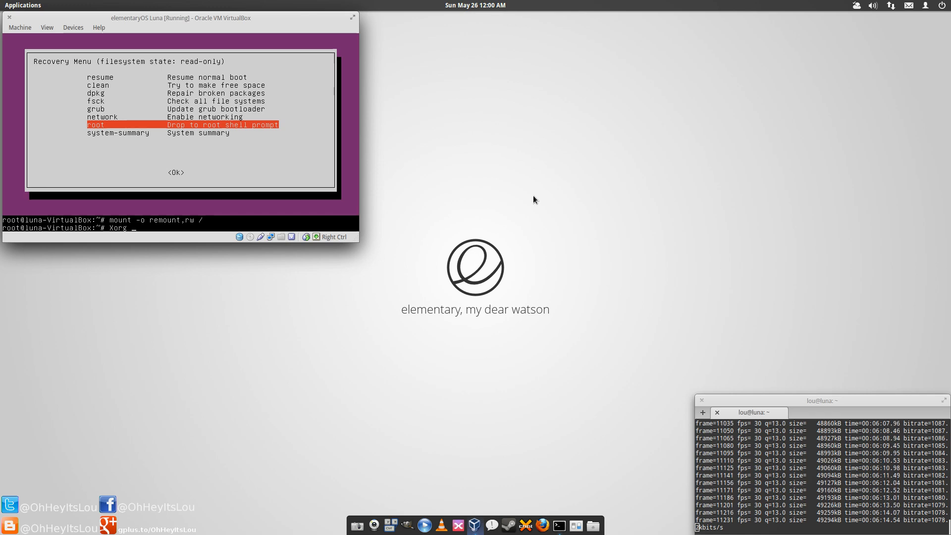
type("-conf")
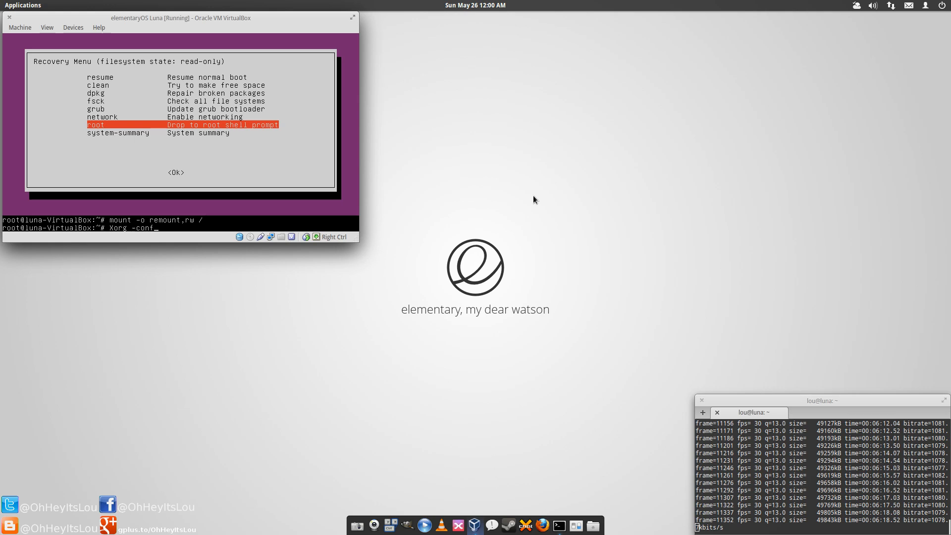
key("Return")
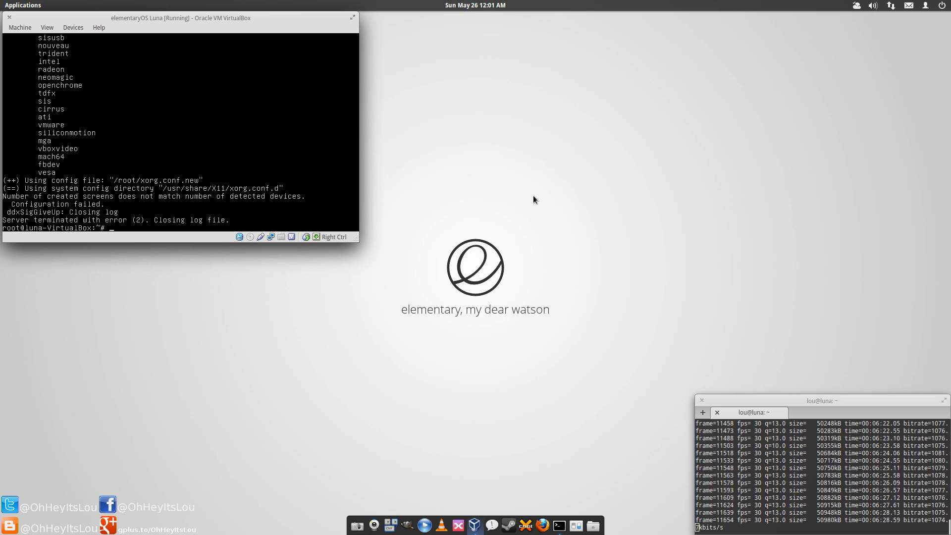
Step: Rename xorg.conf.new to xorg.conf with mv, then move it into /etc/X11/
type("mv")
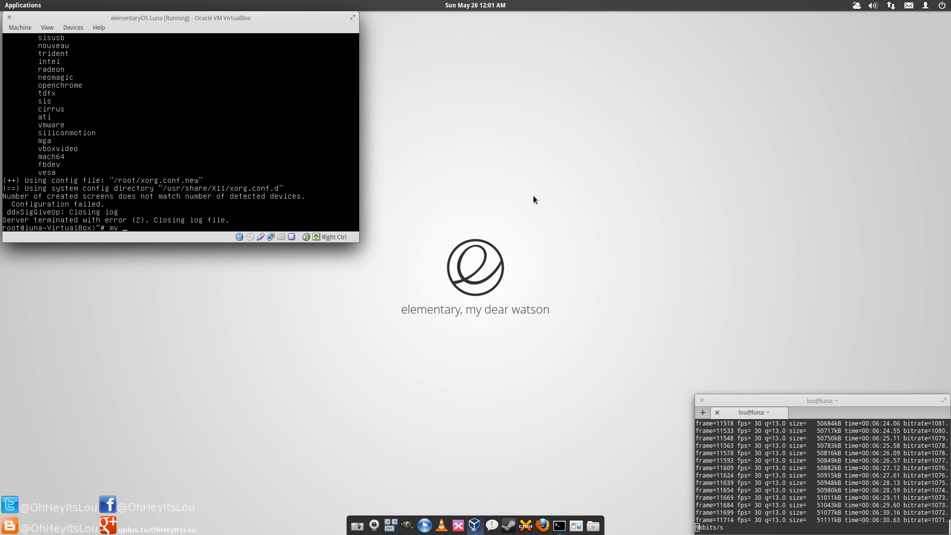
type("xorg.conf.new xorg.")
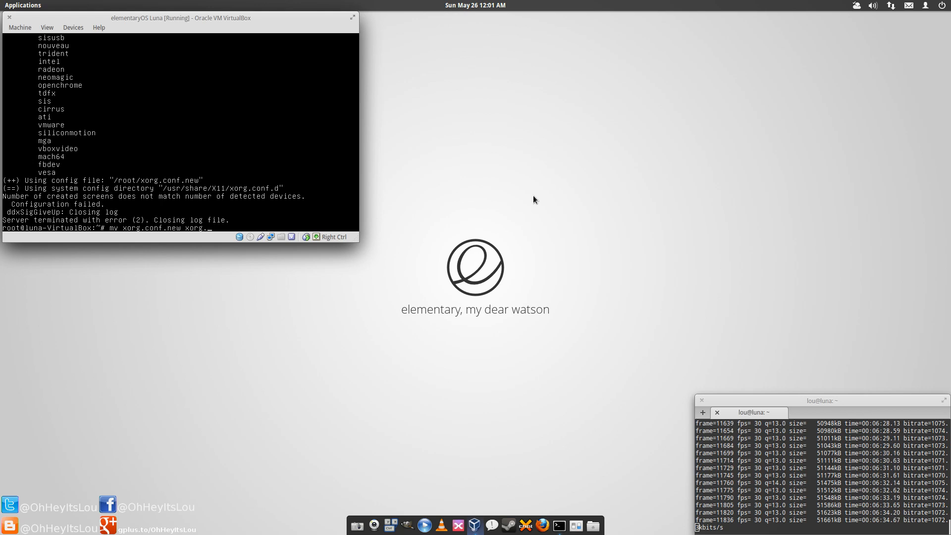
type("conf")
type("mv")
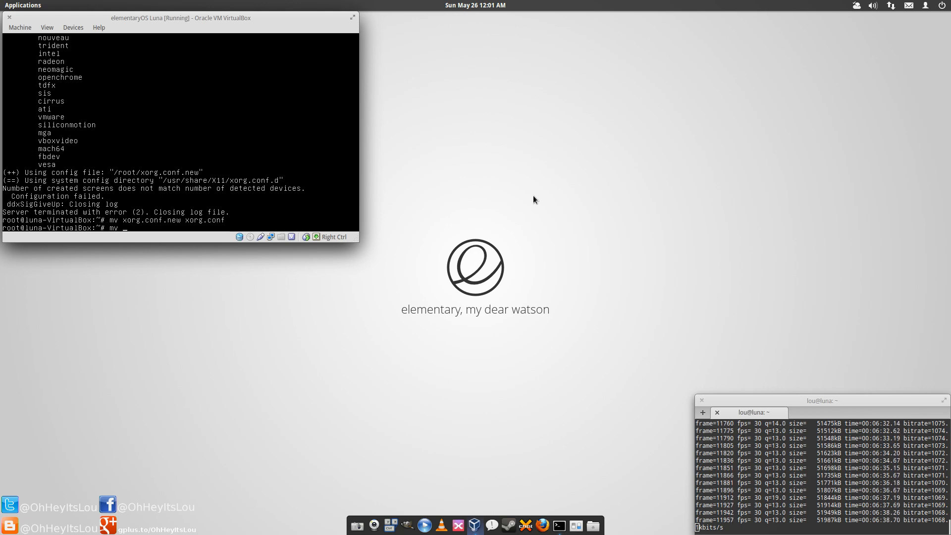
type("/etc/X11/")
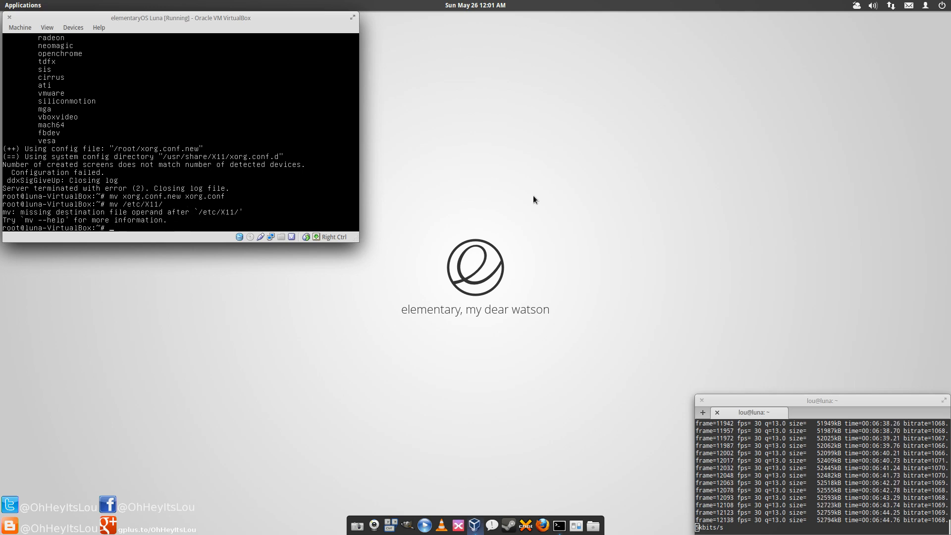
type("mv")
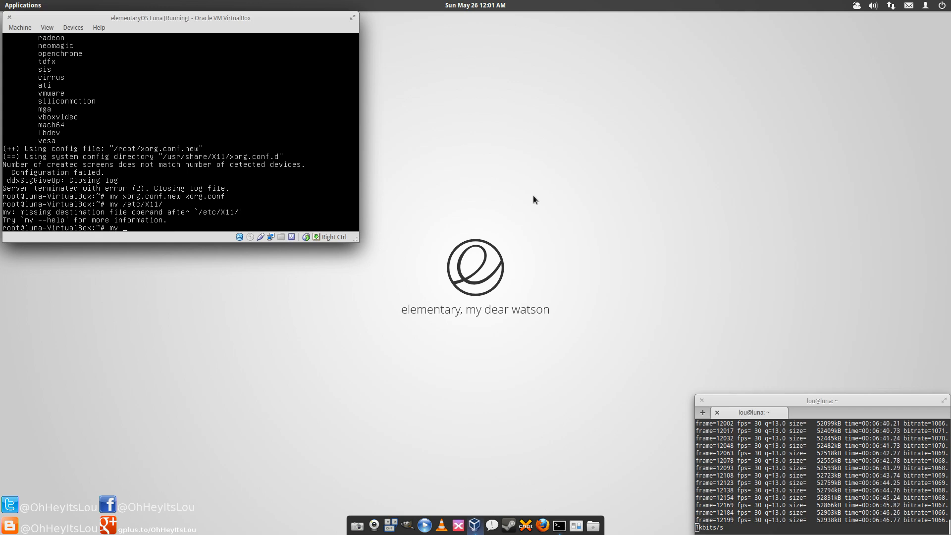
type("xorg.conf")
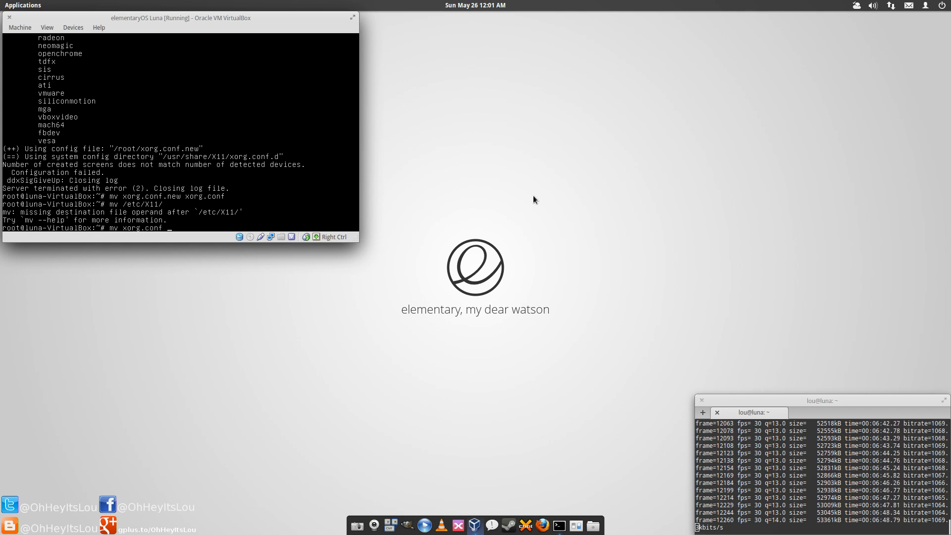
type("/etc/X11/")
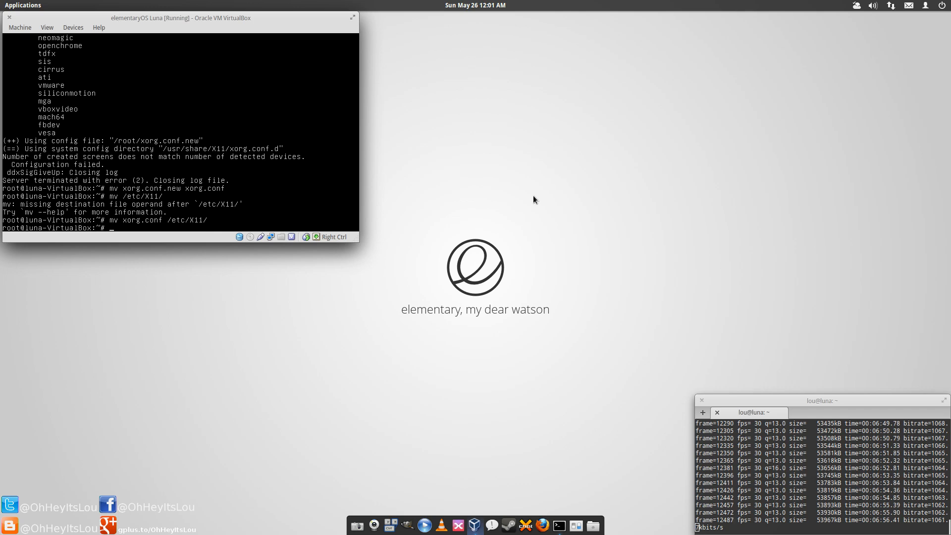
Step: Exit the recovery shell to resume normal boot to the desktop
type("su")
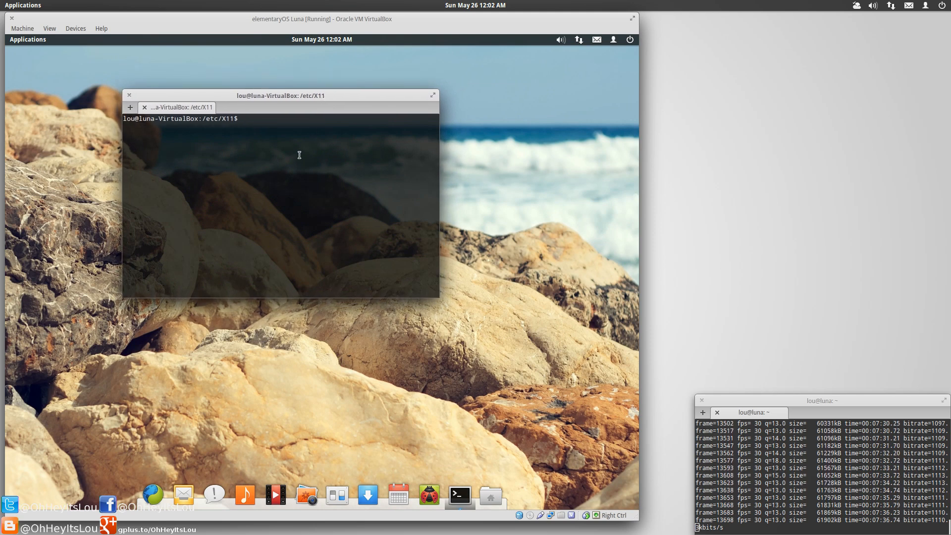
Step: List /etc/X11 showing xorg.conf, then run nano xorg.conf to edit it
type("ls")
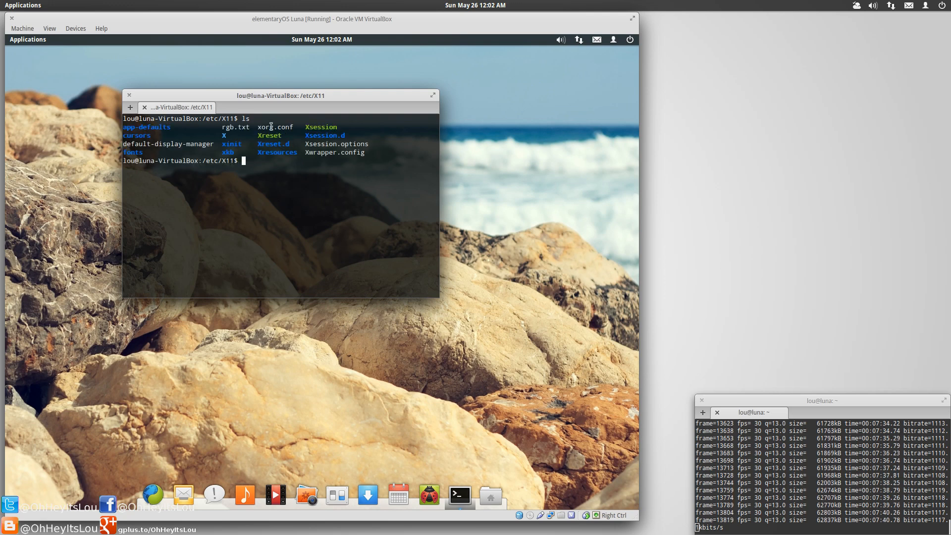
double_click(274, 126)
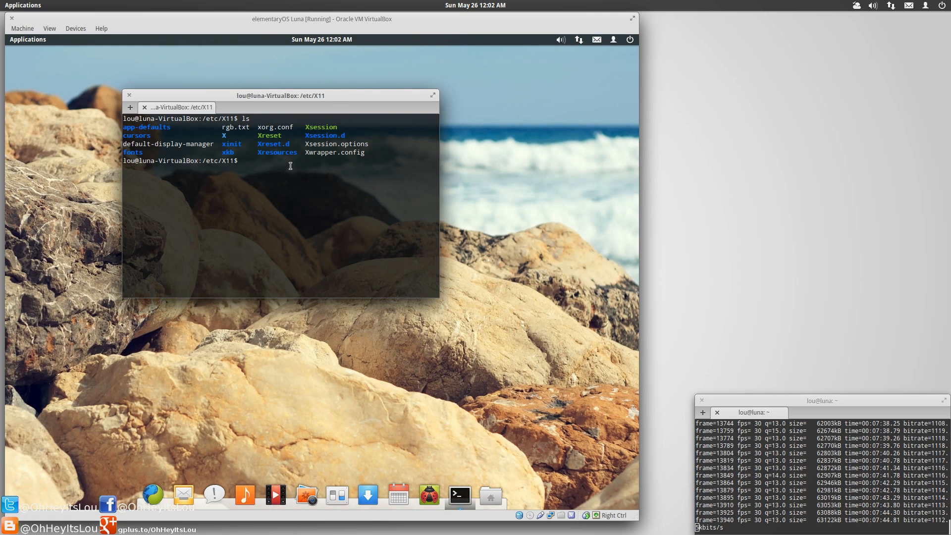
type("nano xorg.conf")
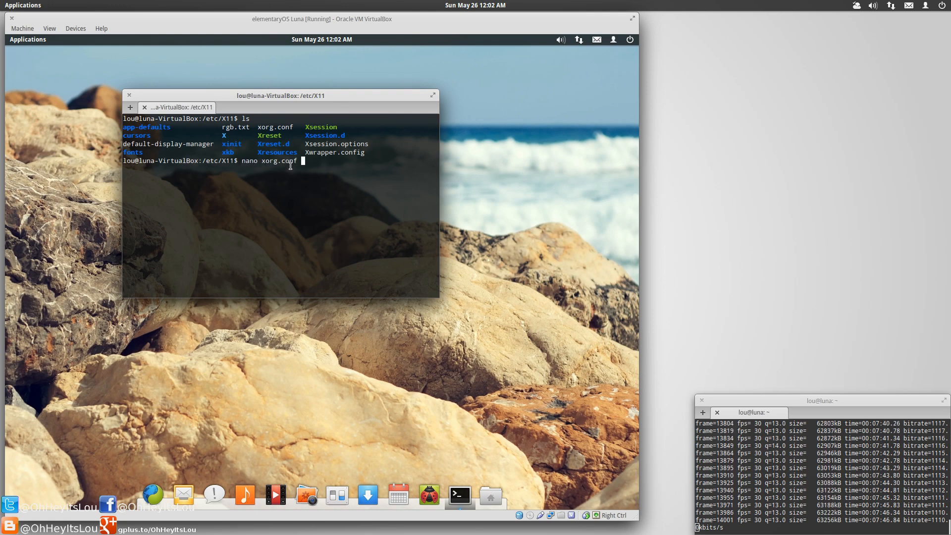